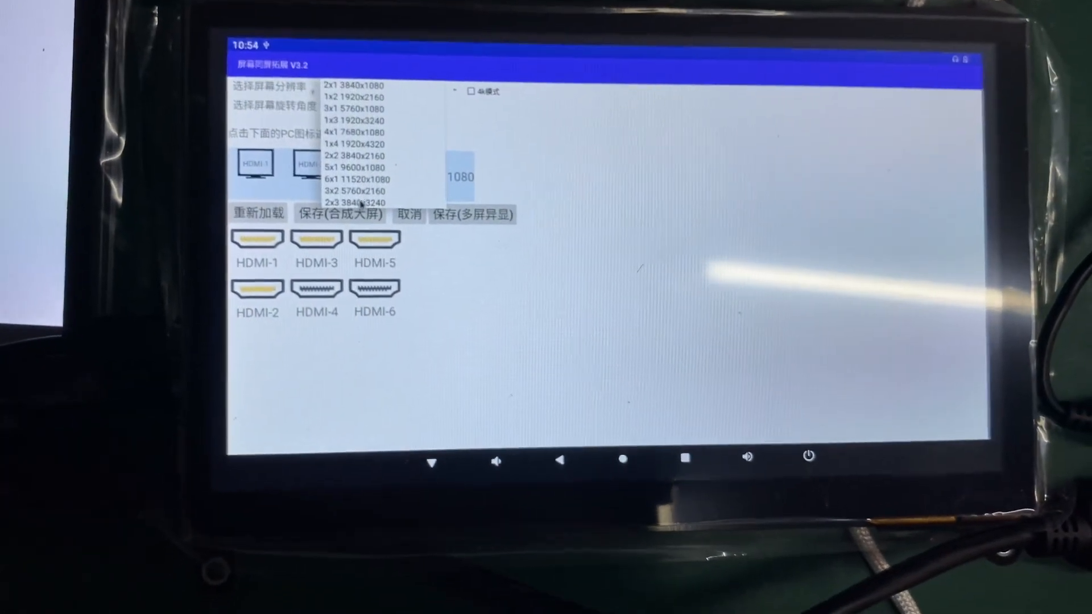
Select the 3x2 5760x2160 wall resolution so the preview shows six HDMI output tiles
click(354, 191)
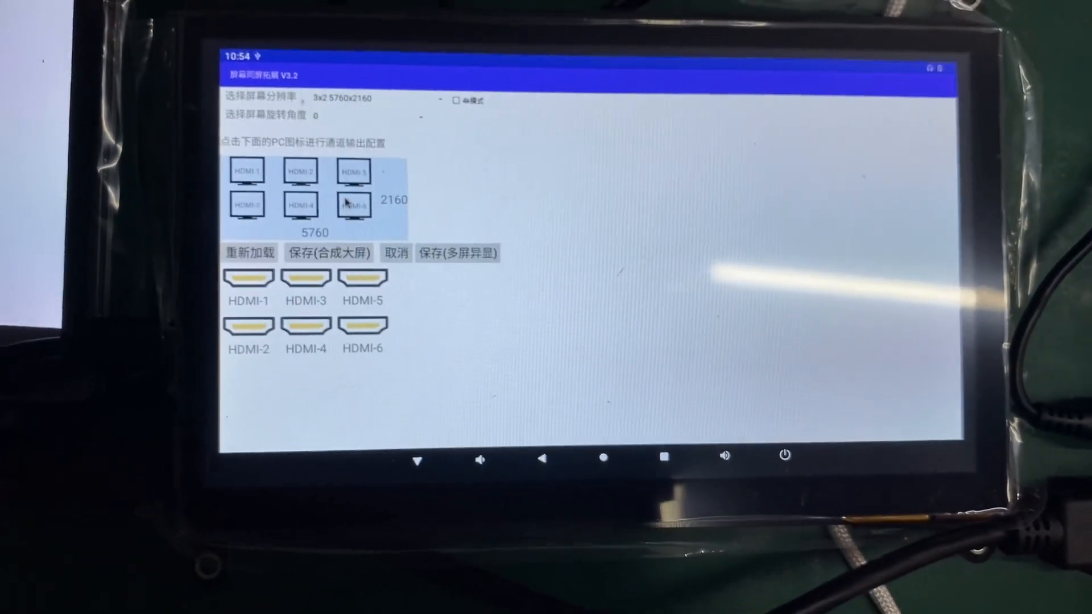